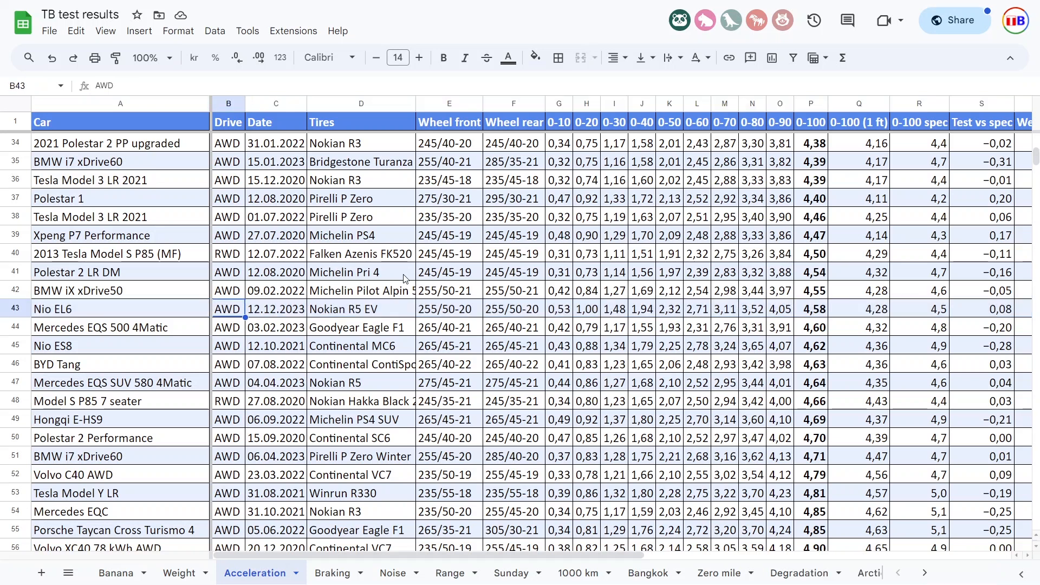
# - Select the Nio ES8 entry and review its 0-70 acceleration time
pyautogui.click(53, 345)
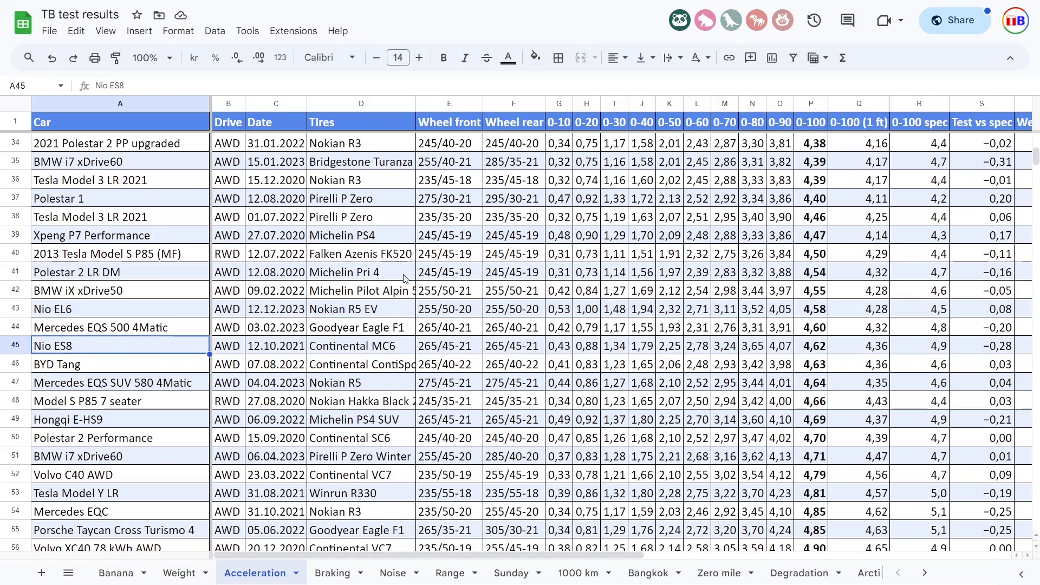
pyautogui.click(724, 345)
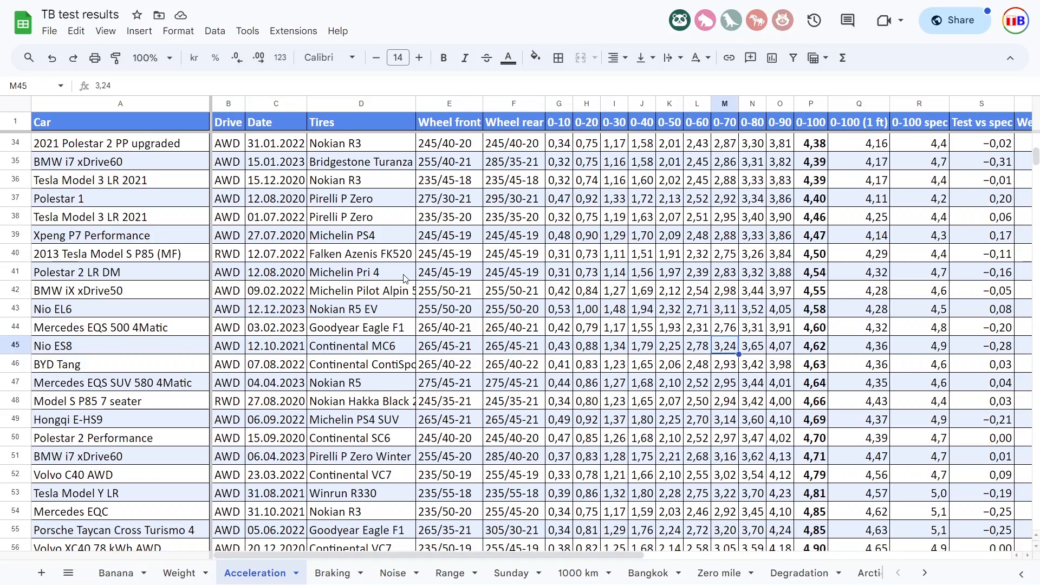
pyautogui.hscroll(3)
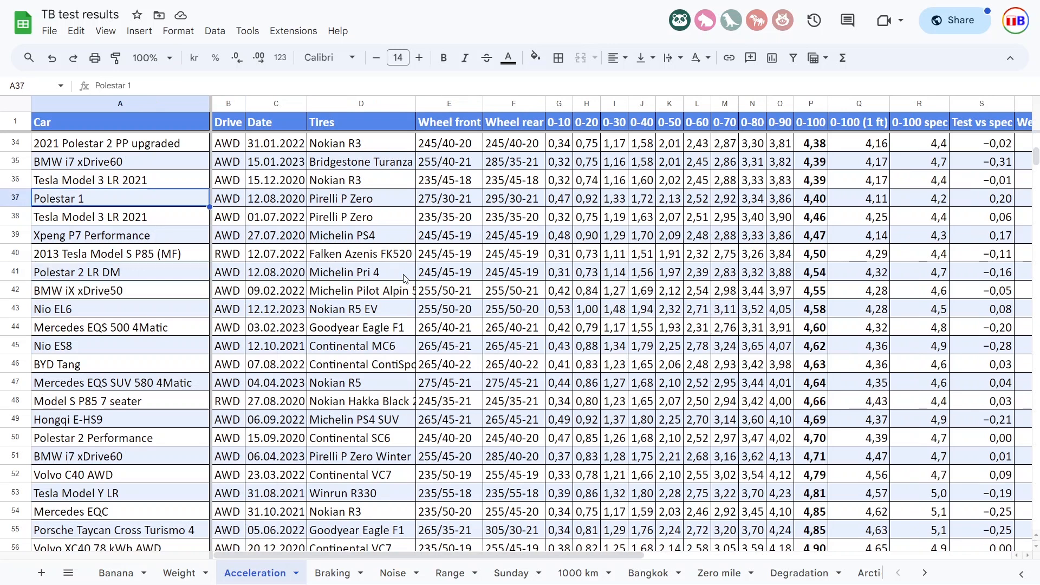
pyautogui.scroll(3)
pyautogui.write('el')
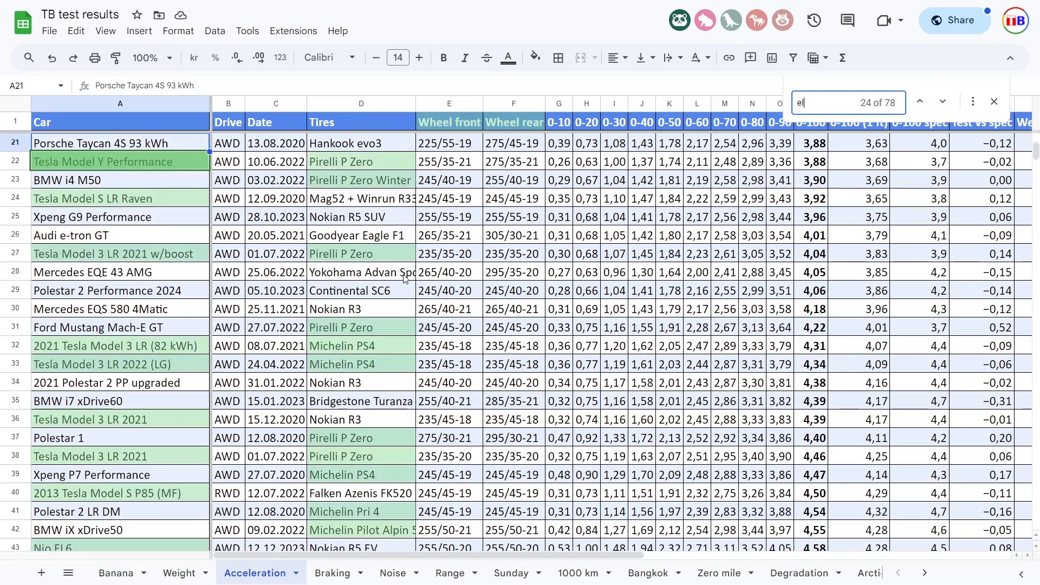
# - Find 'el7' and review Nio EL7's 0-80 time in row 14
pyautogui.write('7')
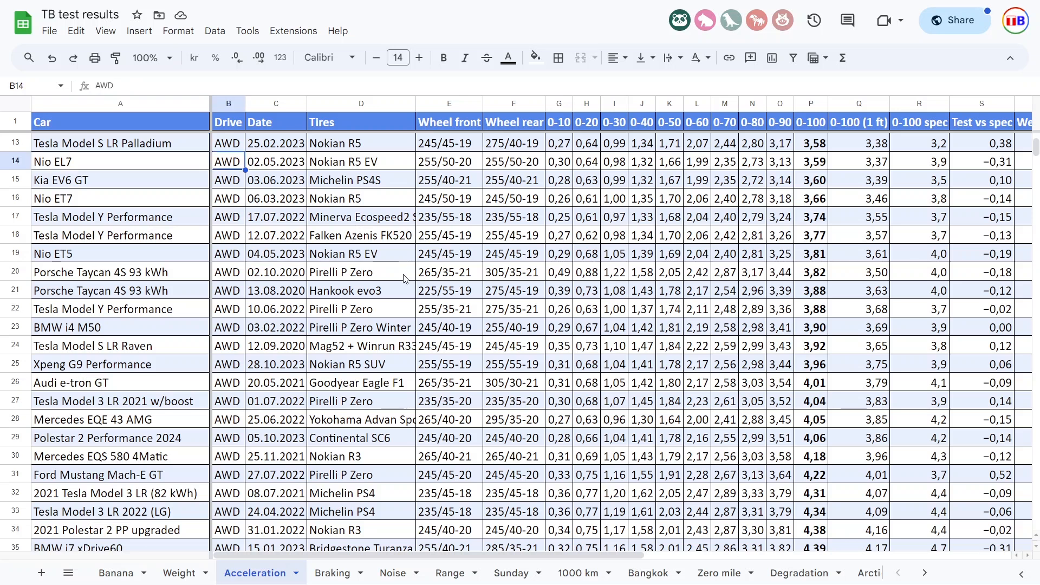
pyautogui.click(752, 161)
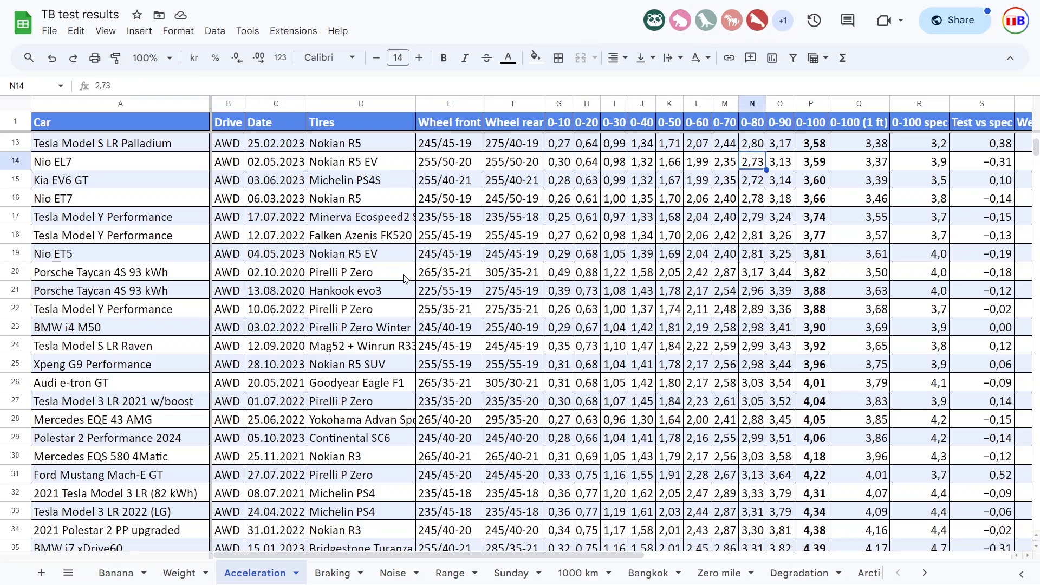
pyautogui.click(810, 161)
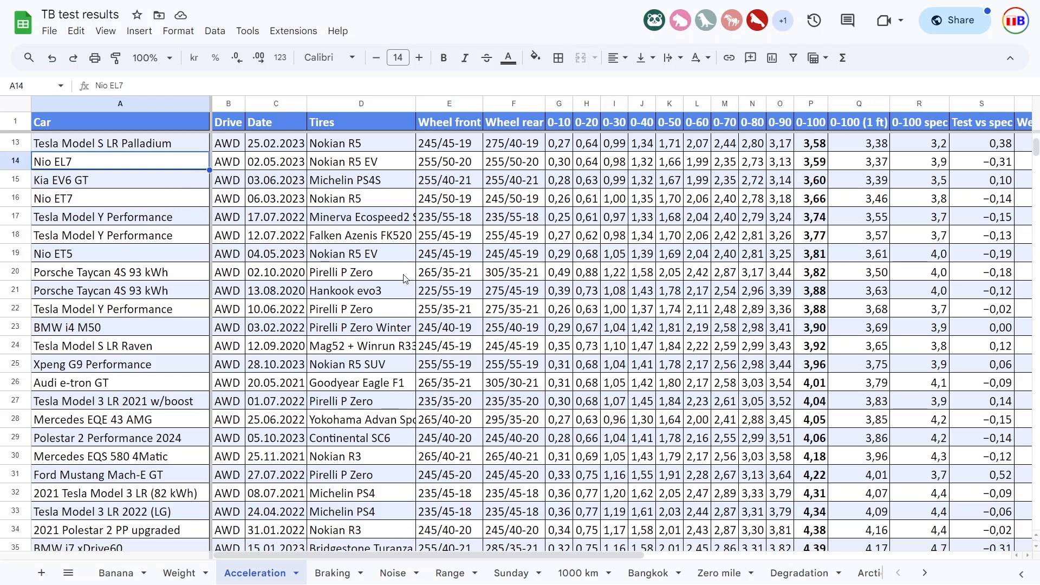
# - Scroll down and review the Tesla Model 3 LR 2021, Mercedes EQS SUV 580 and EQS 500 entries
pyautogui.scroll(-3)
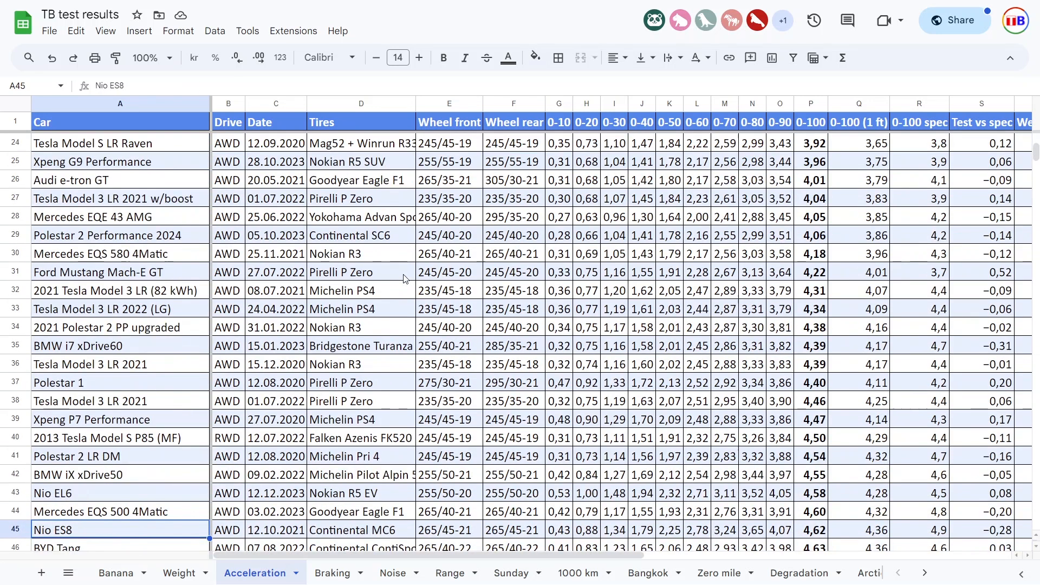
pyautogui.scroll(-3)
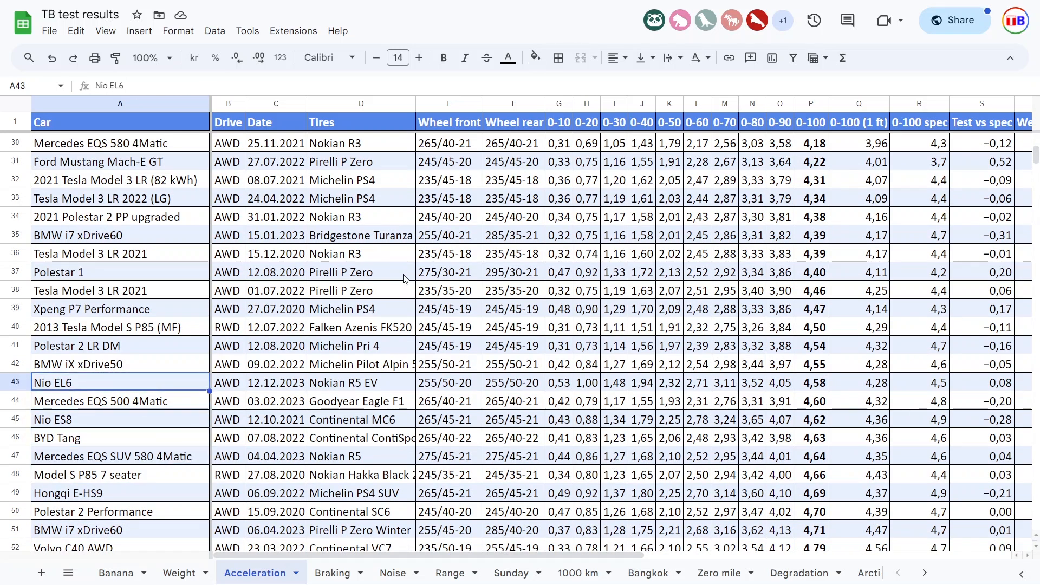
pyautogui.click(90, 290)
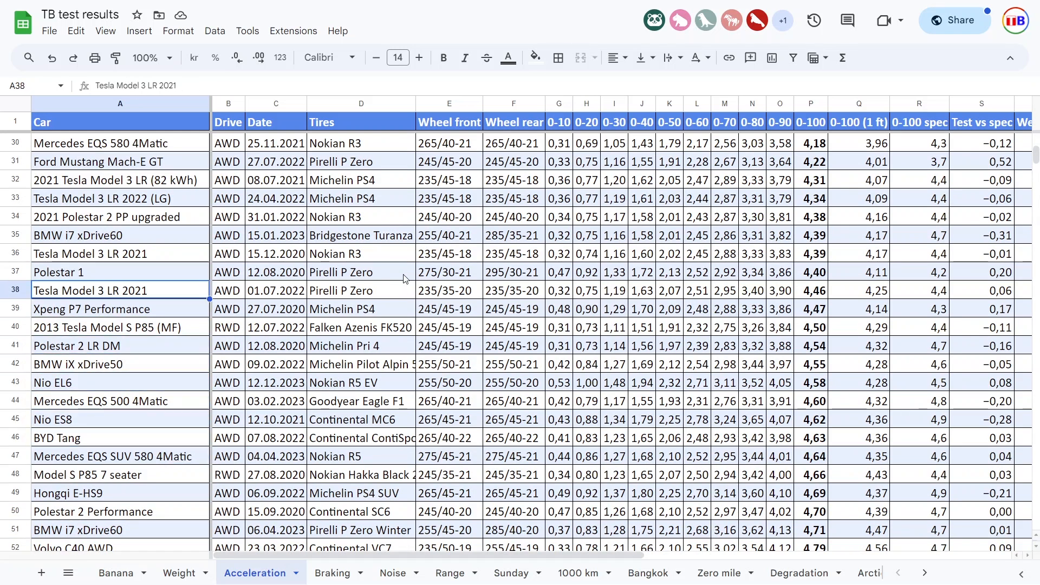
pyautogui.click(228, 456)
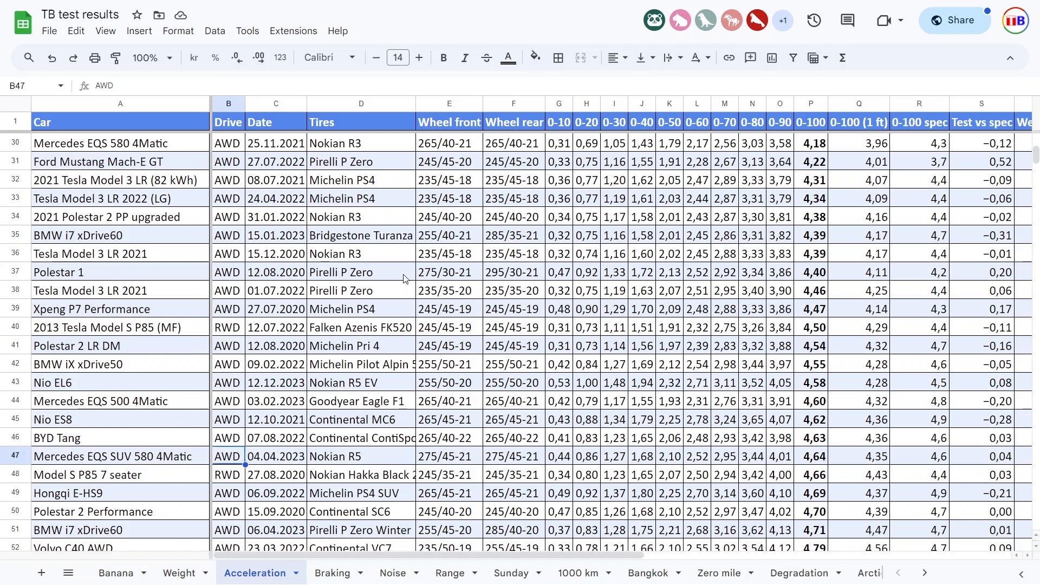
pyautogui.click(119, 456)
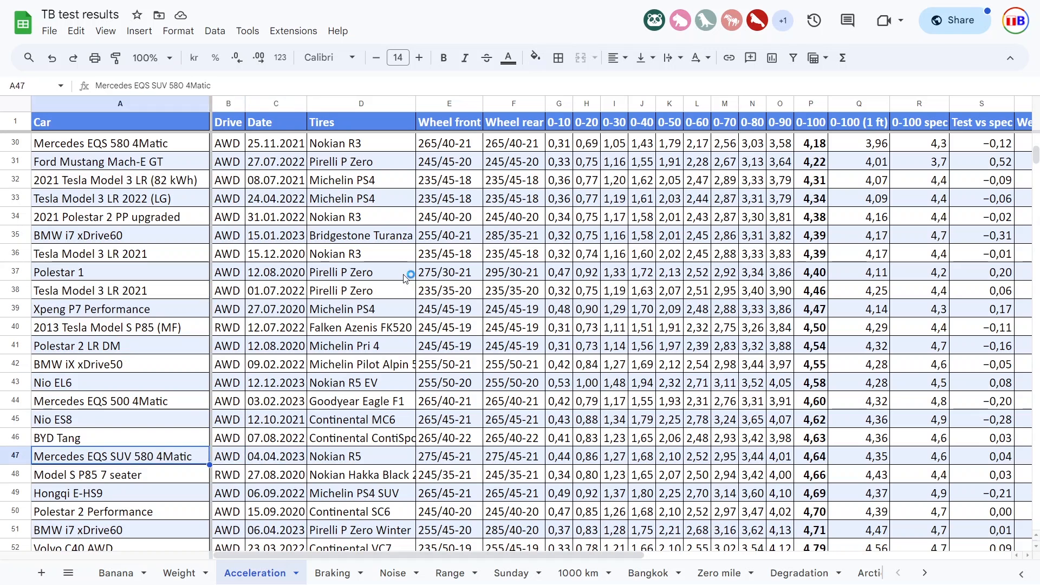
pyautogui.click(119, 401)
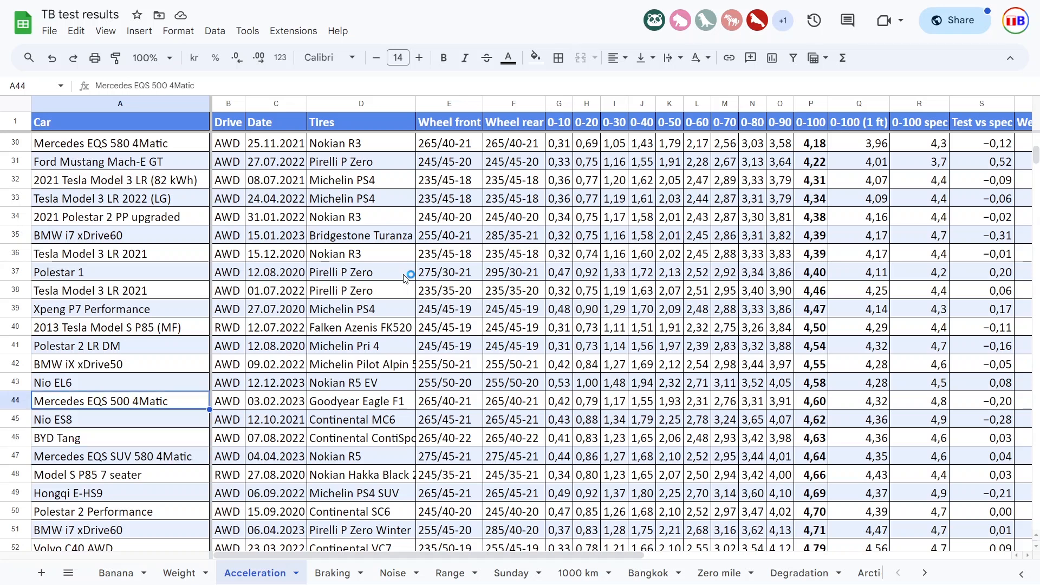
# - Review Nio EL6's 0-10 time, tyres and front wheel size, then switch to the Noise sheet
pyautogui.click(559, 382)
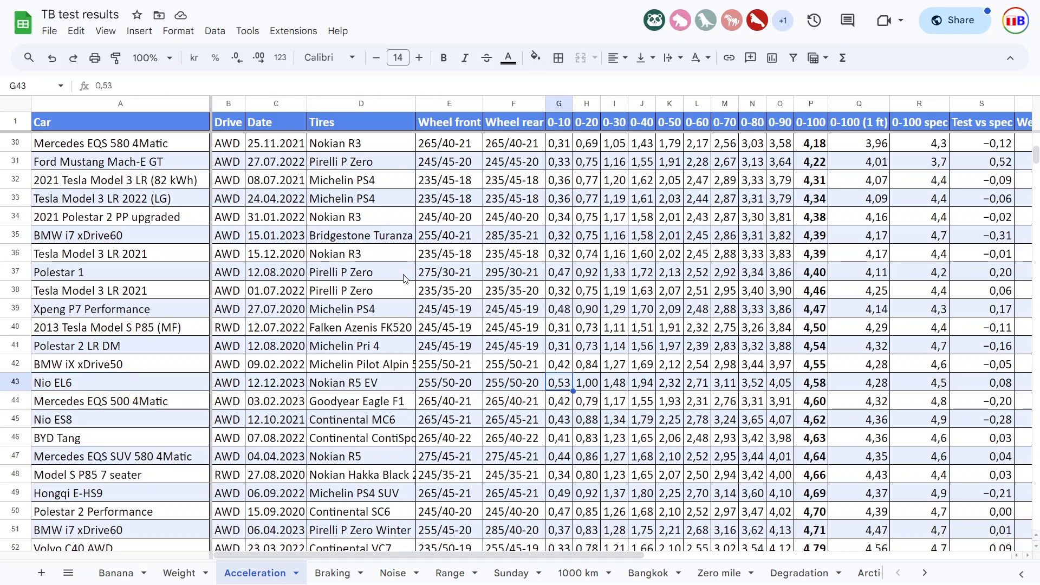
pyautogui.click(361, 382)
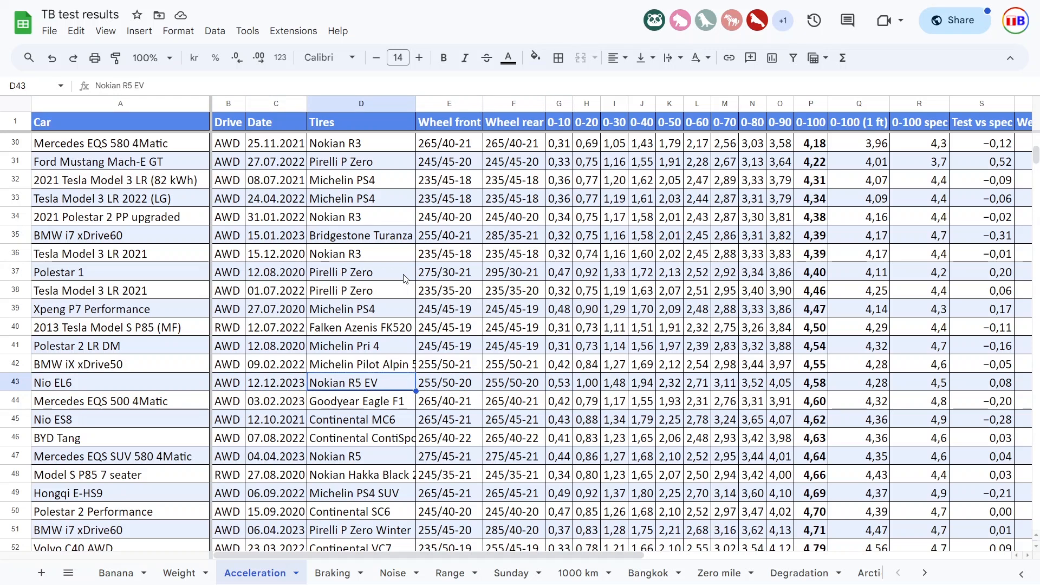
pyautogui.click(449, 383)
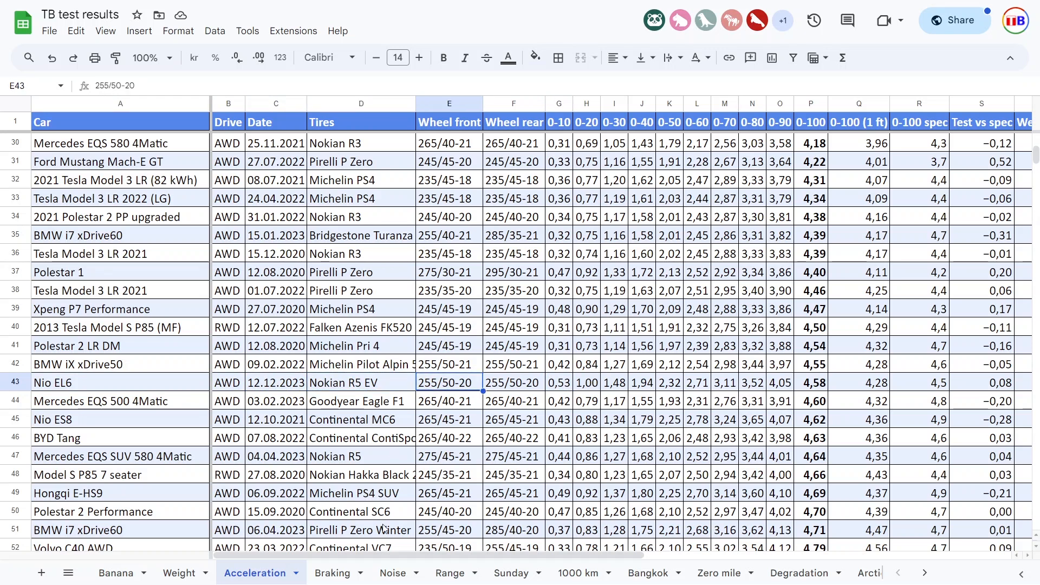
pyautogui.click(393, 572)
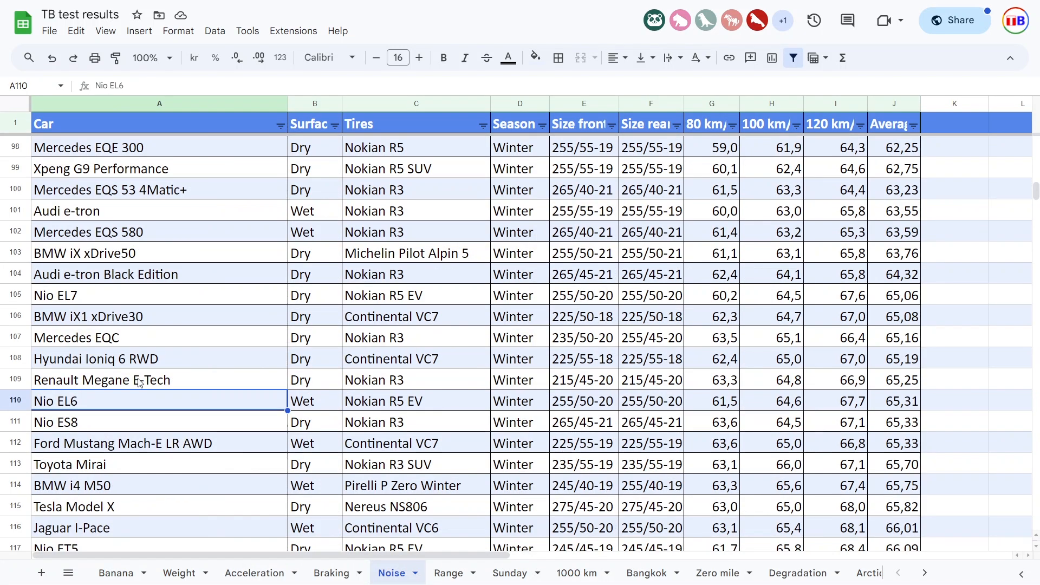
pyautogui.click(314, 401)
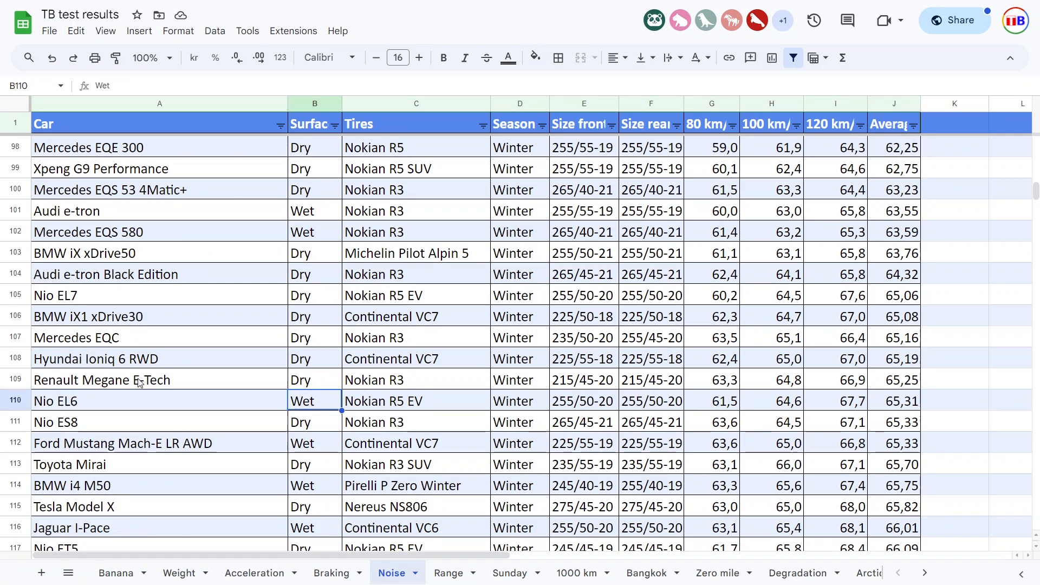
pyautogui.click(416, 399)
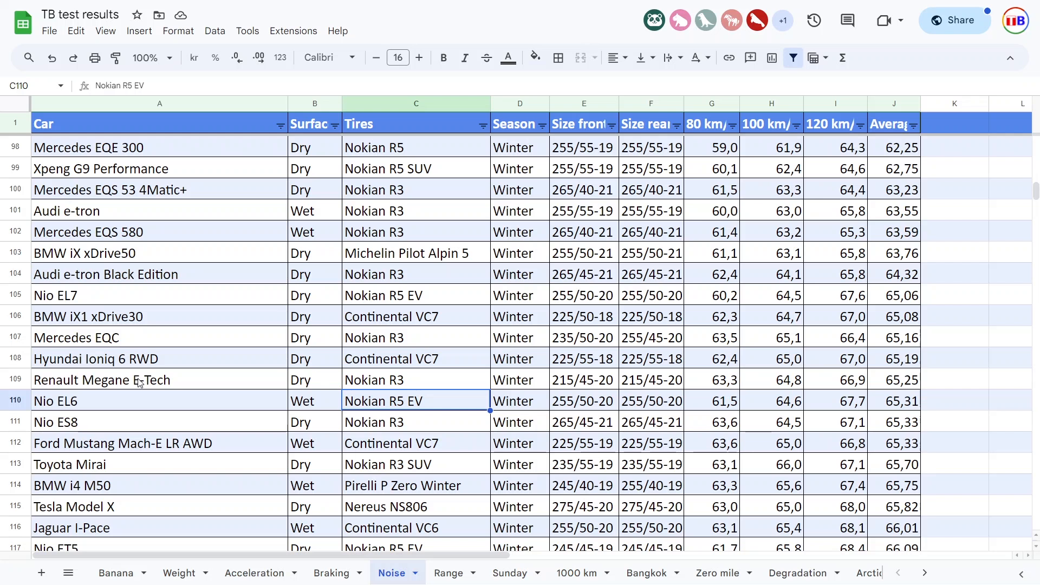
pyautogui.click(649, 401)
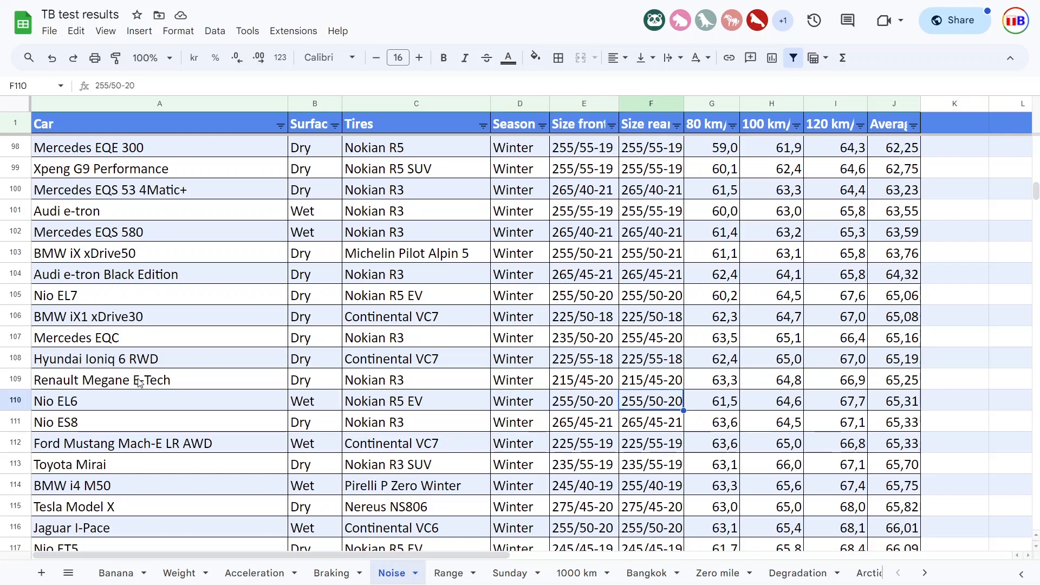
pyautogui.click(711, 401)
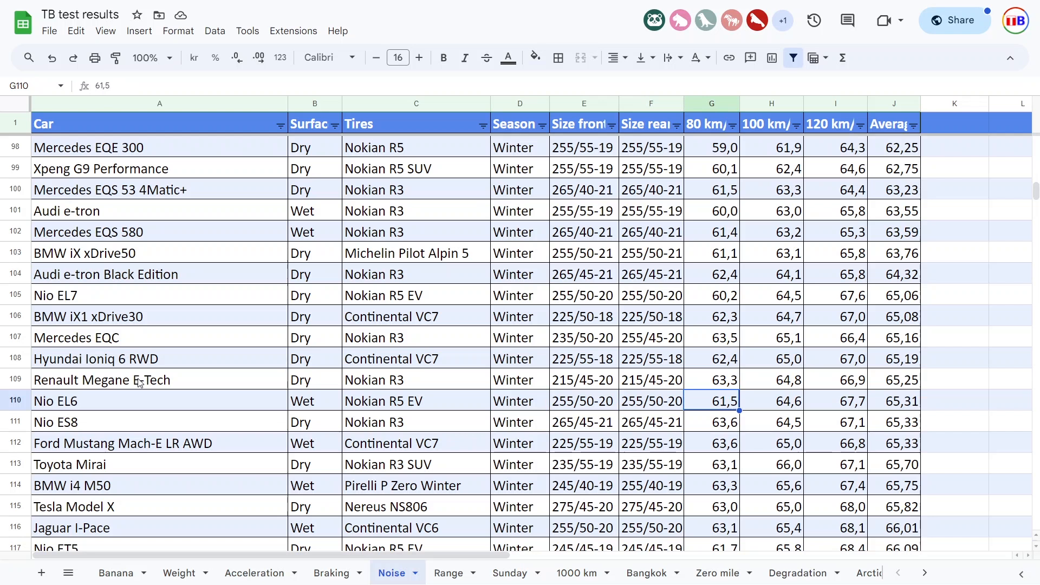
pyautogui.click(771, 401)
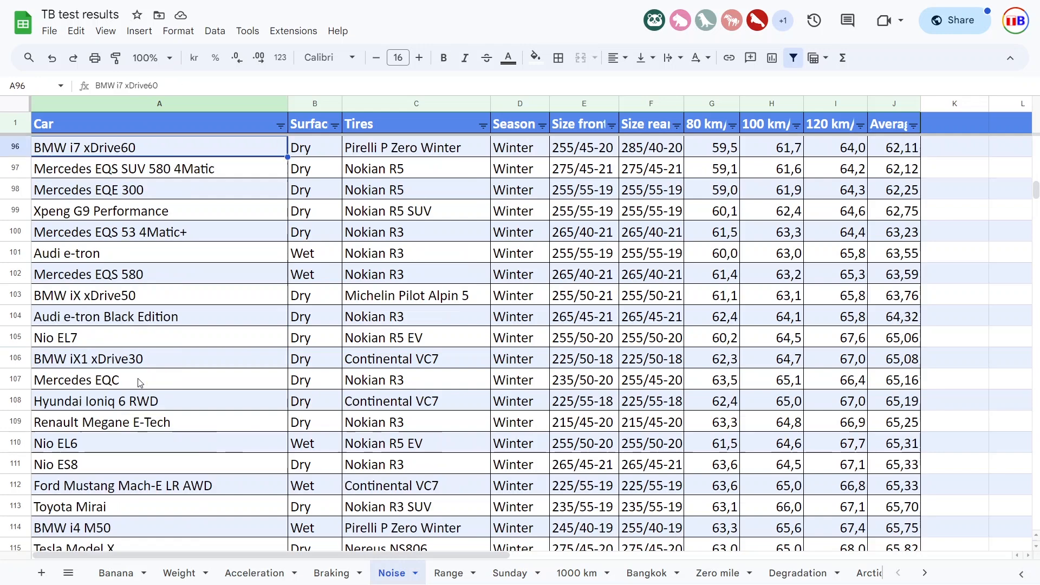
pyautogui.scroll(-3)
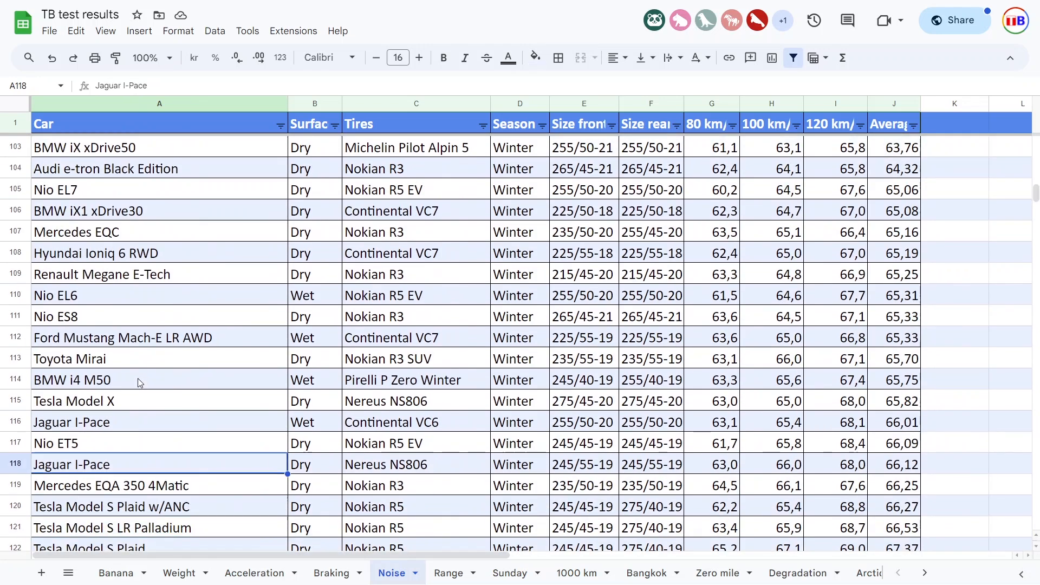